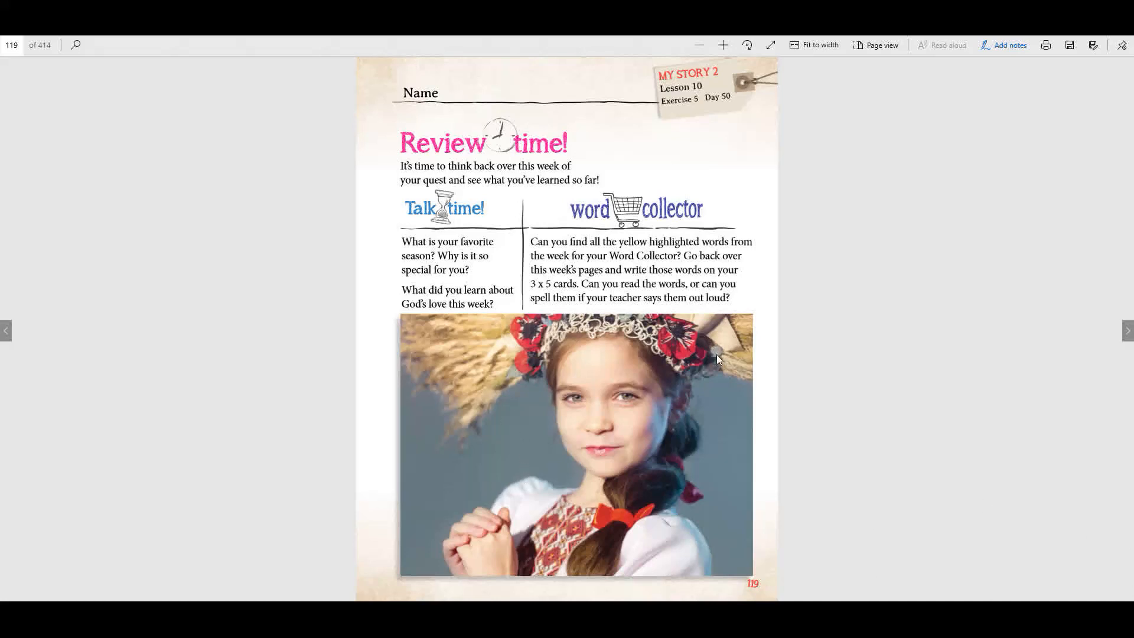
mouse_move(710, 350)
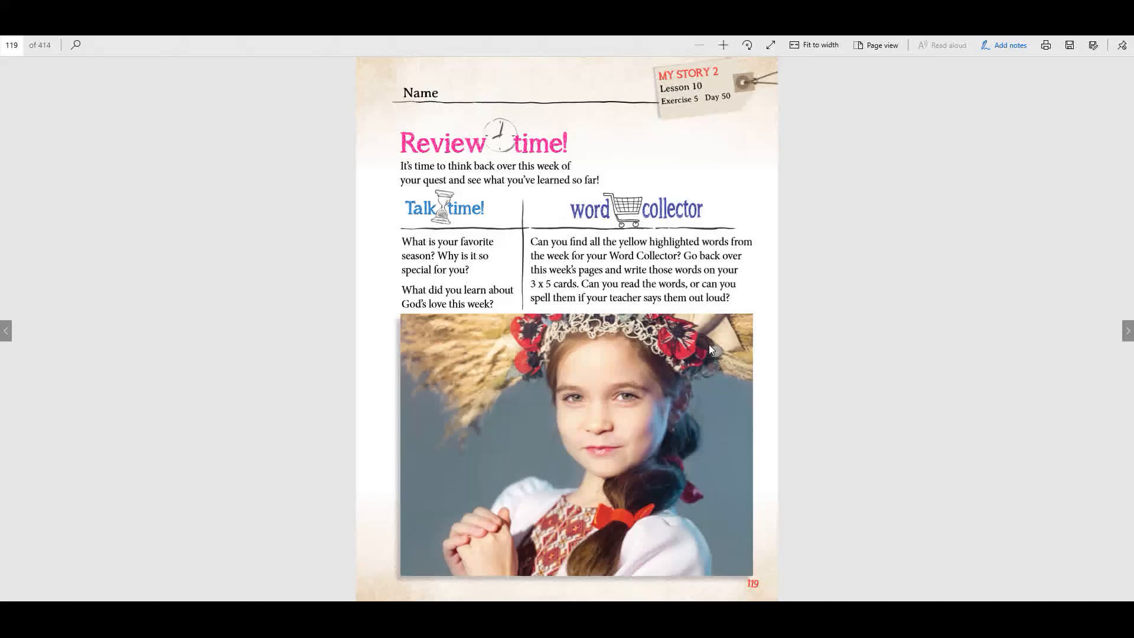
mouse_move(485, 399)
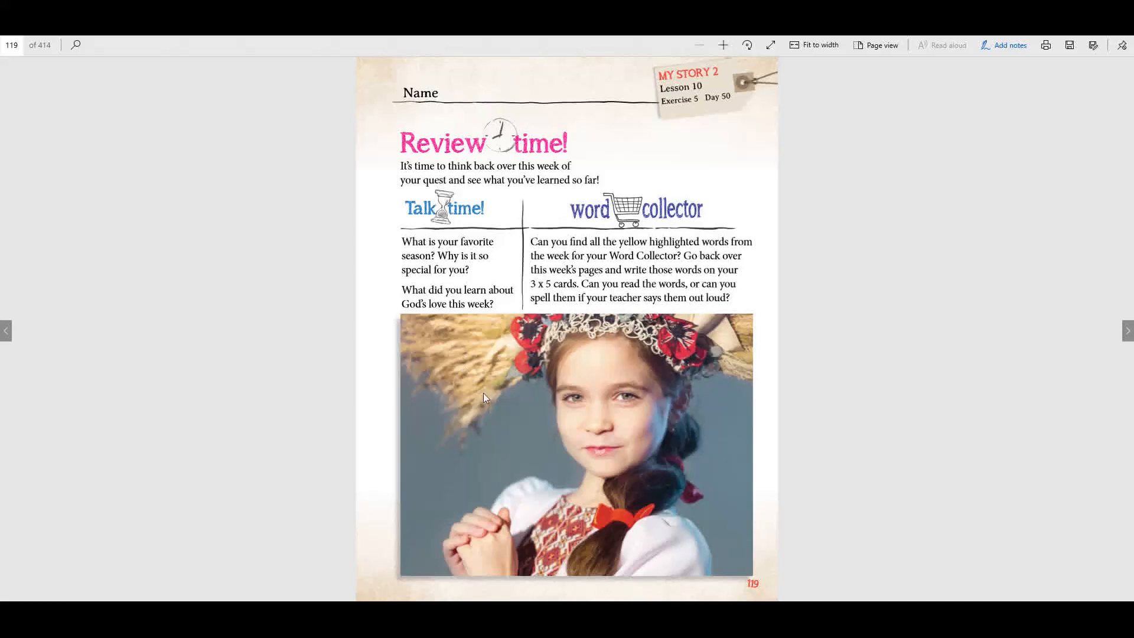
mouse_move(661, 338)
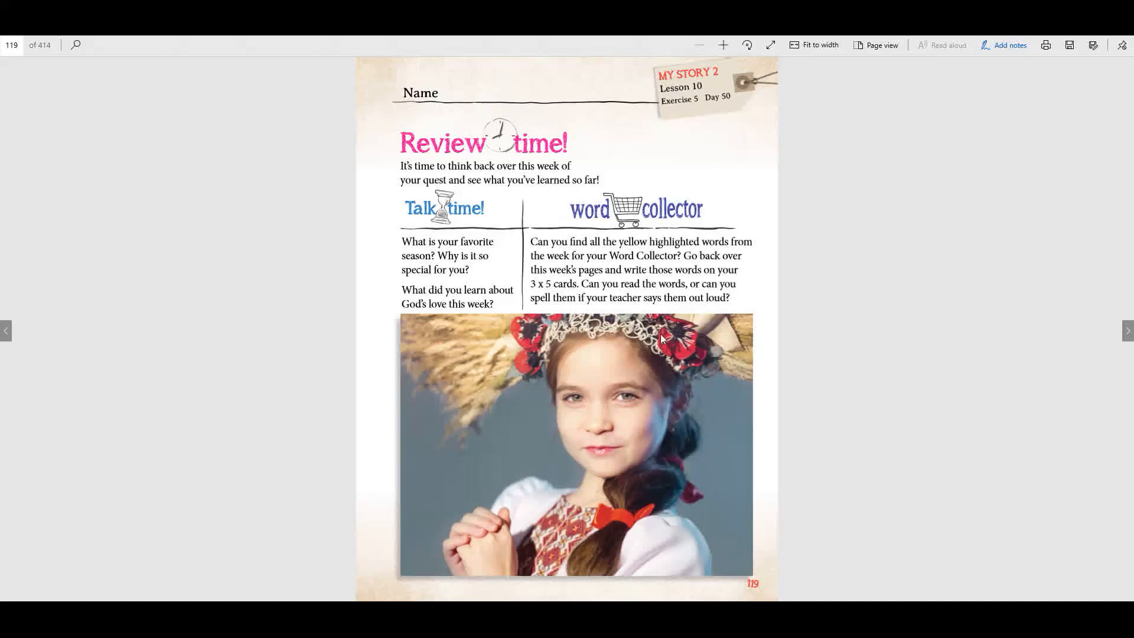
mouse_move(577, 336)
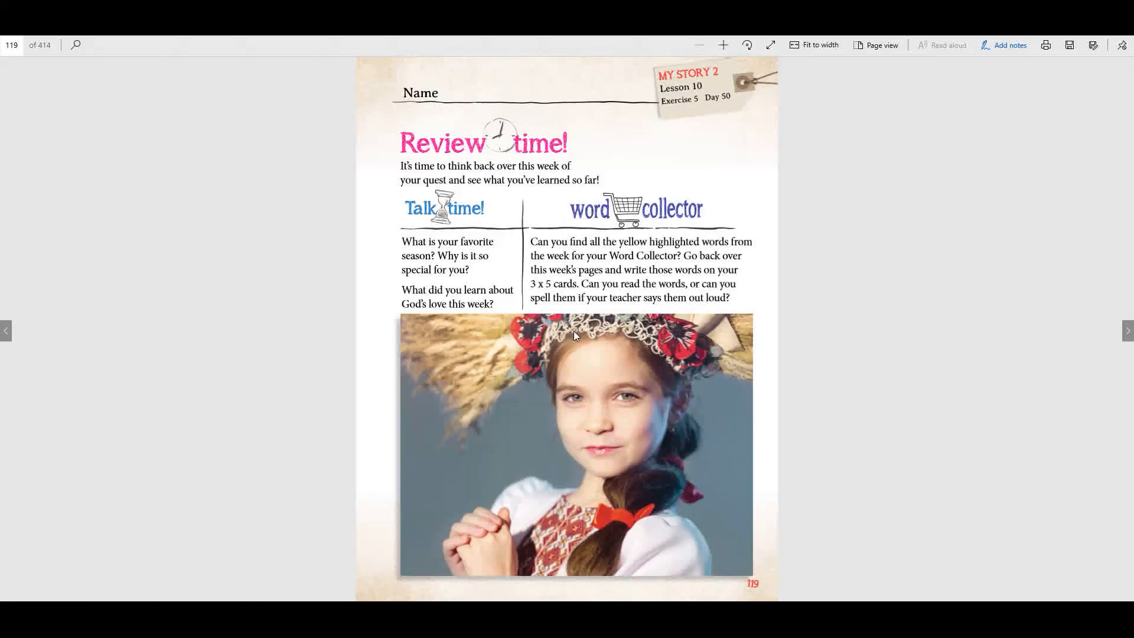
mouse_move(653, 471)
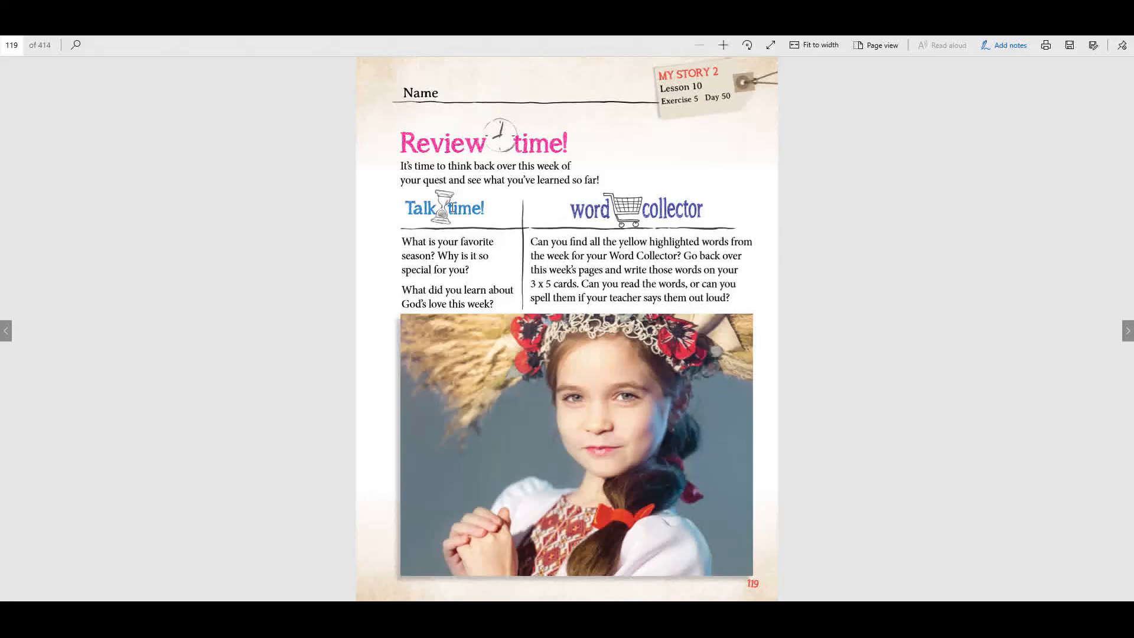
mouse_move(475, 279)
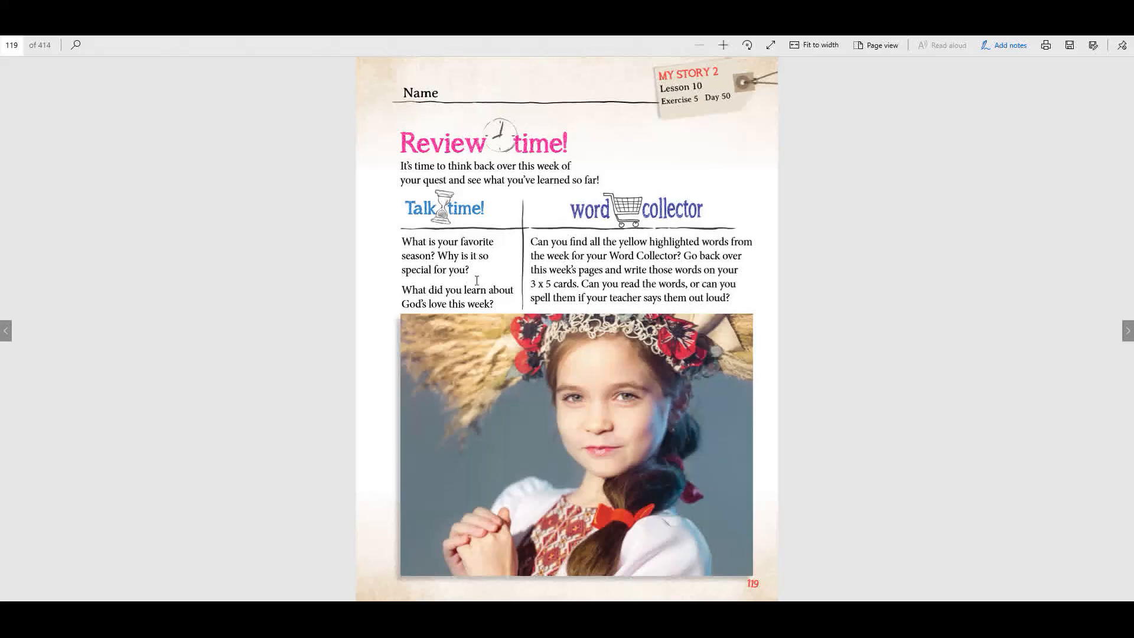
mouse_move(501, 282)
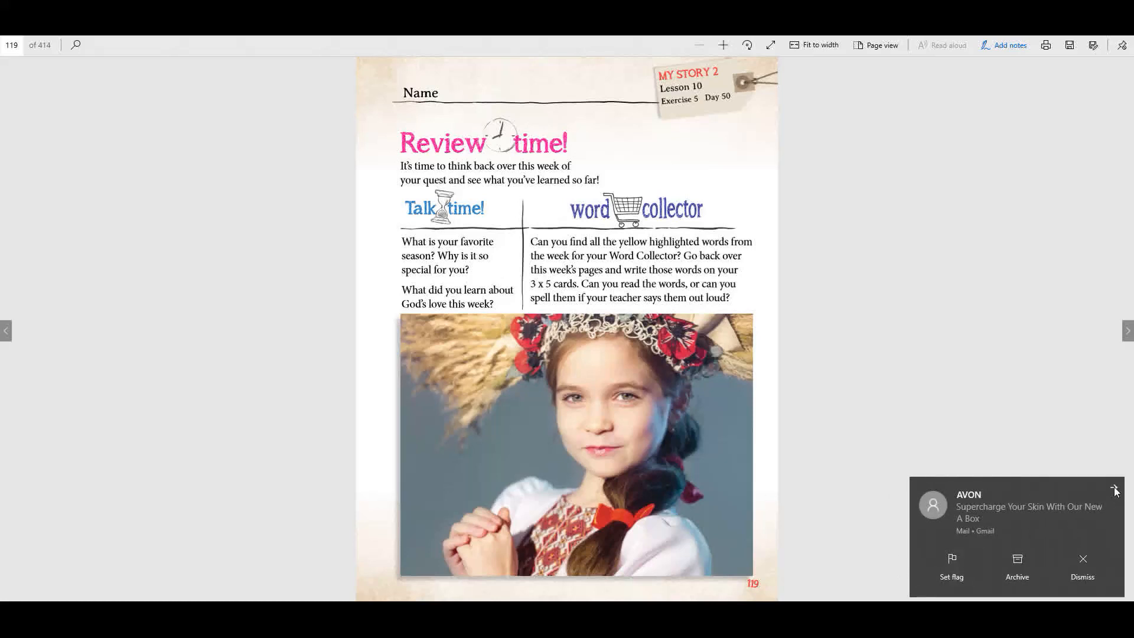
Advance to page 120 to display the My Story journal with its church questions and thankful time prompt
left_click(1115, 490)
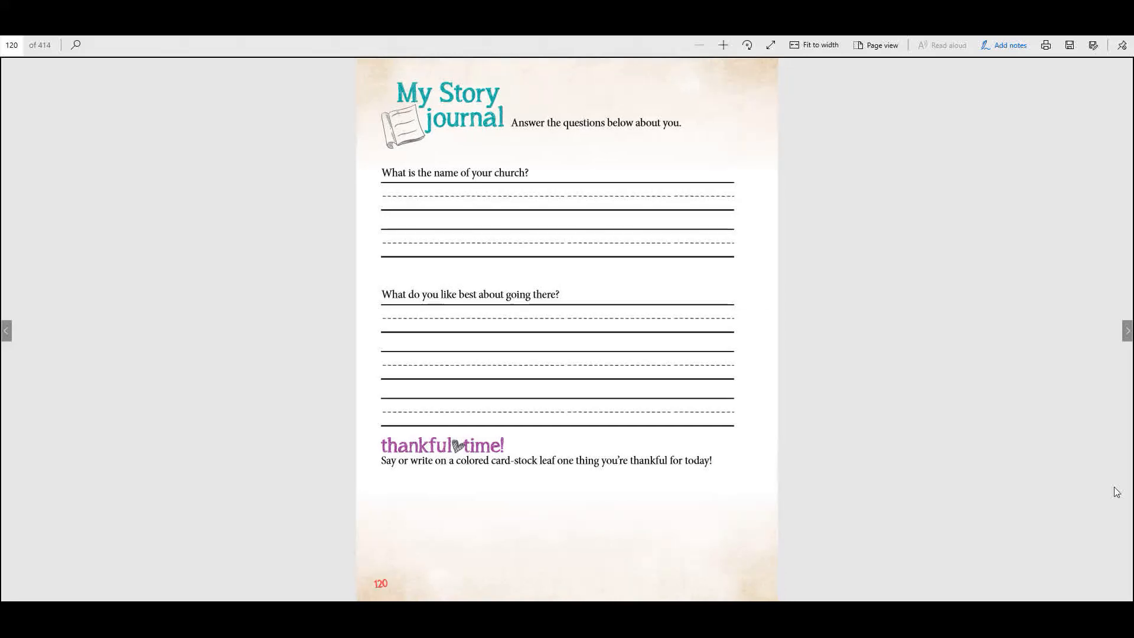
mouse_move(774, 351)
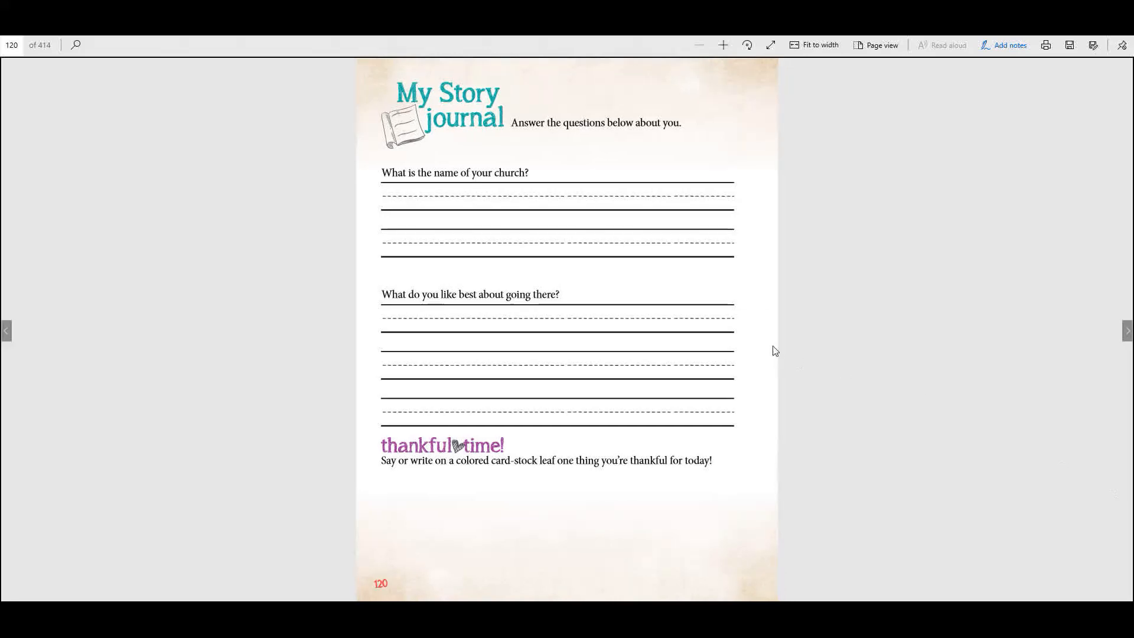
mouse_move(480, 181)
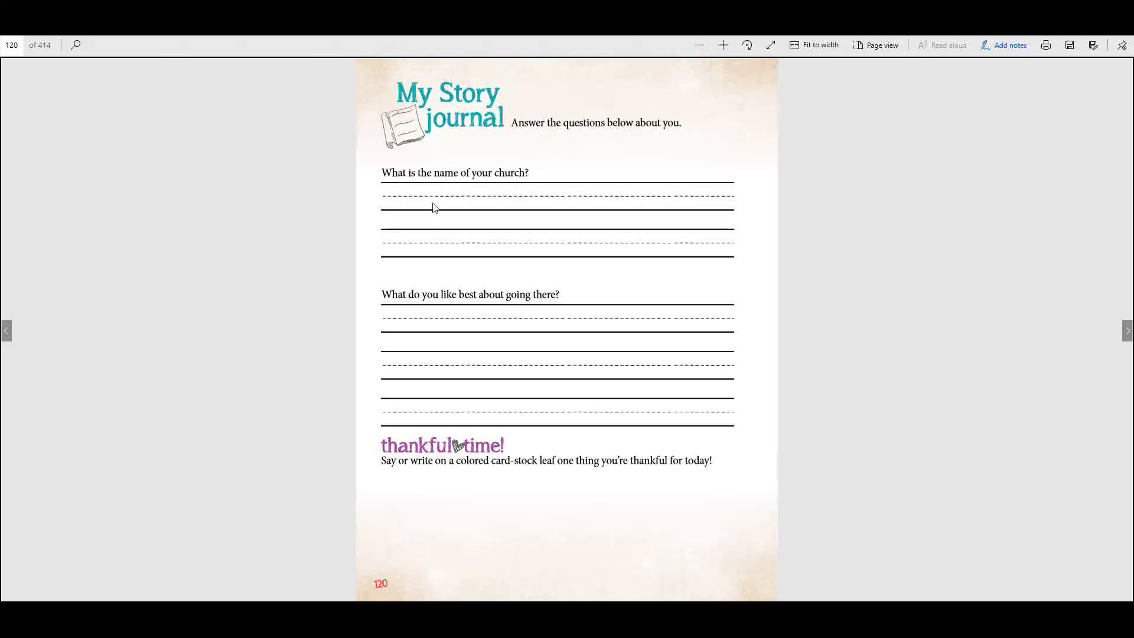
mouse_move(604, 268)
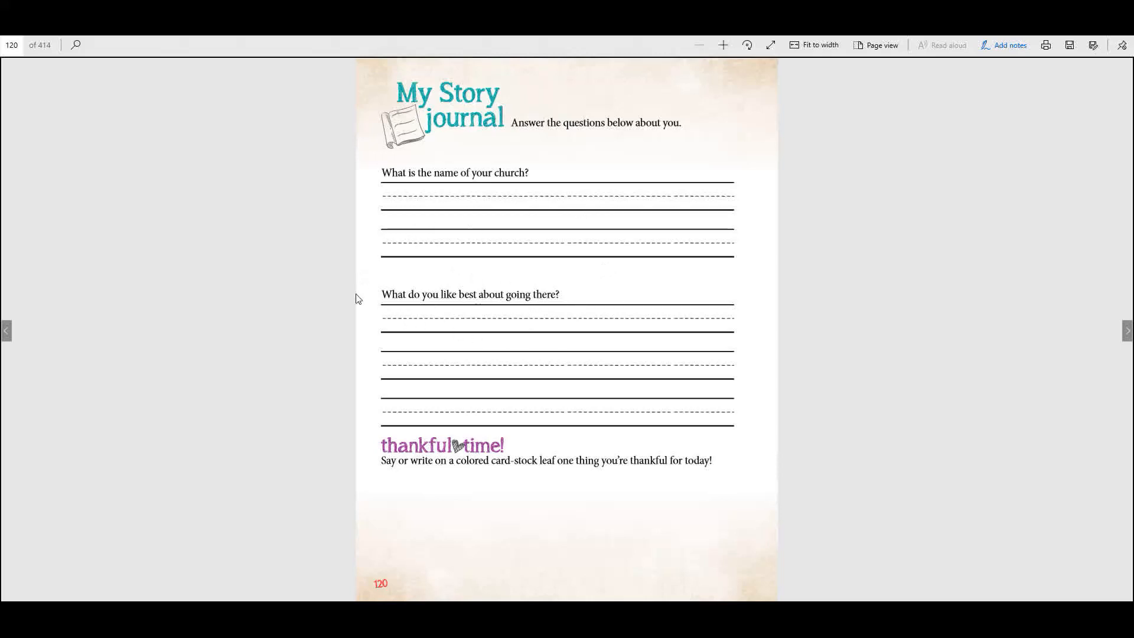
mouse_move(430, 433)
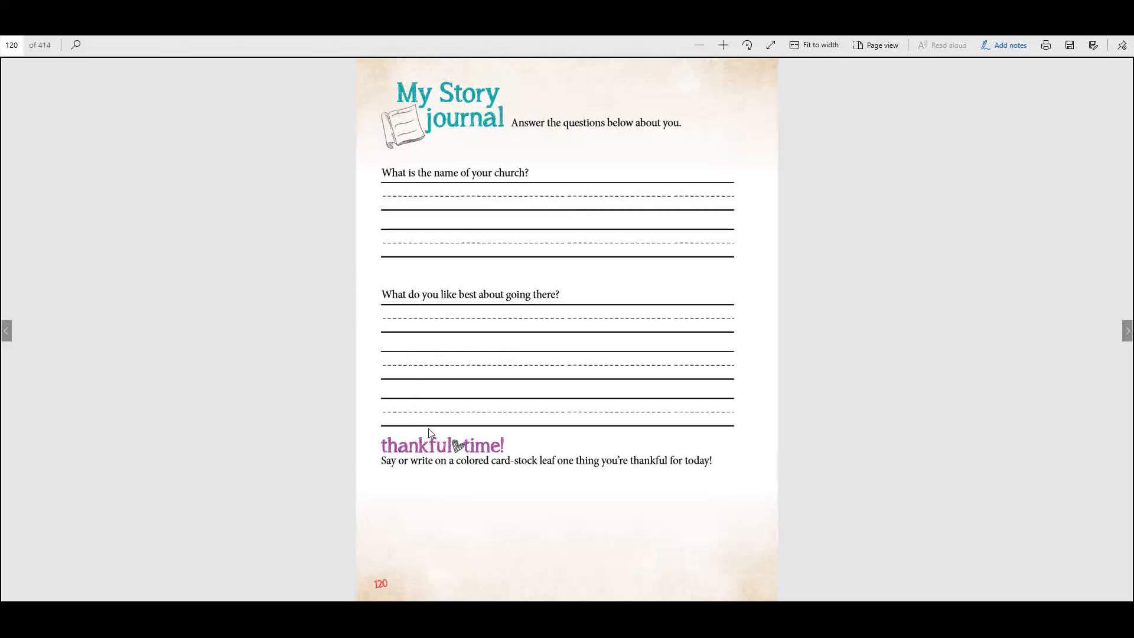
mouse_move(626, 490)
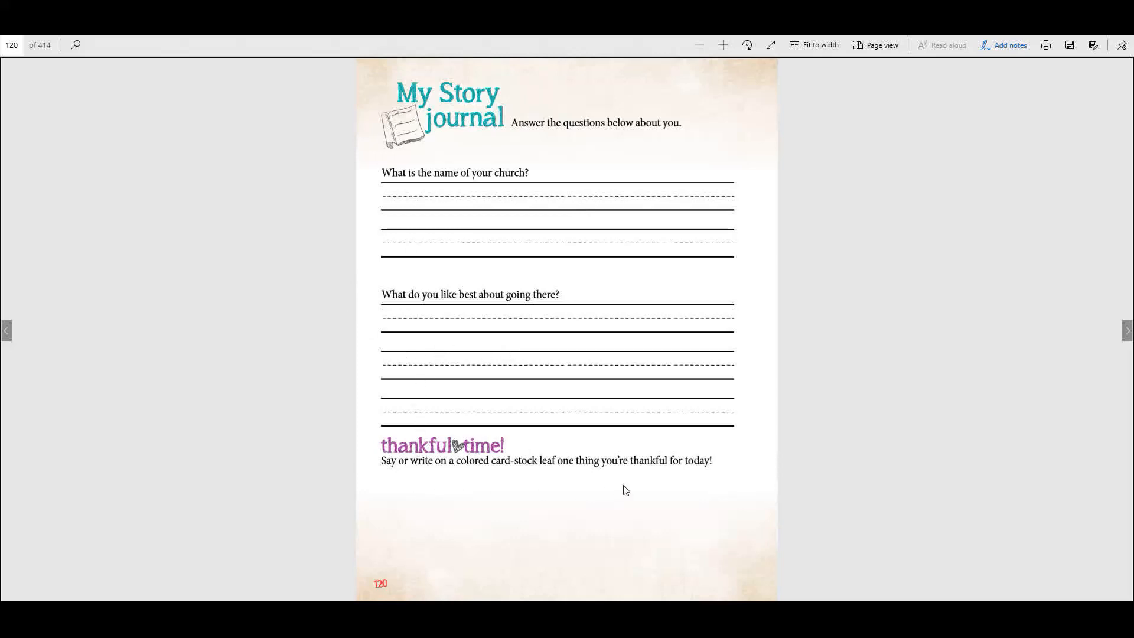